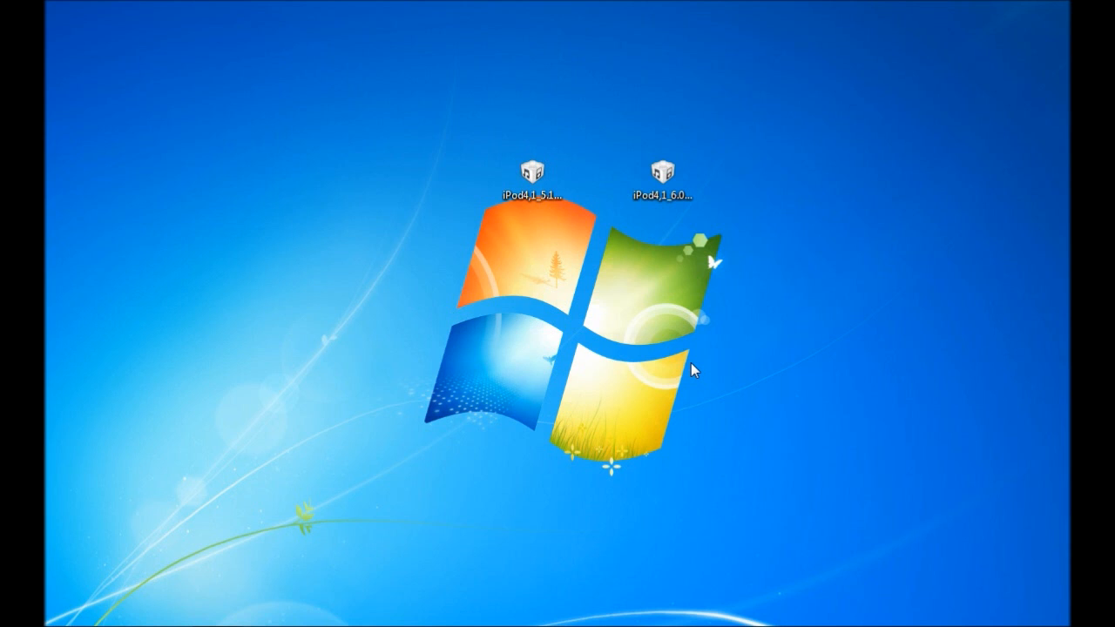
pyautogui.moveTo(747, 138)
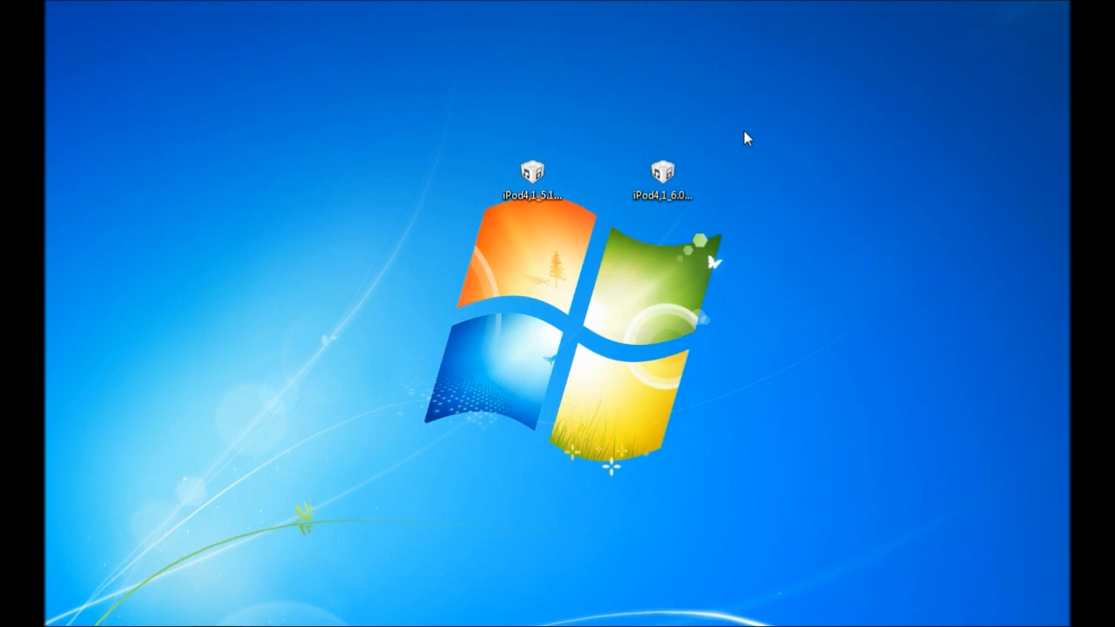
pyautogui.moveTo(615, 295)
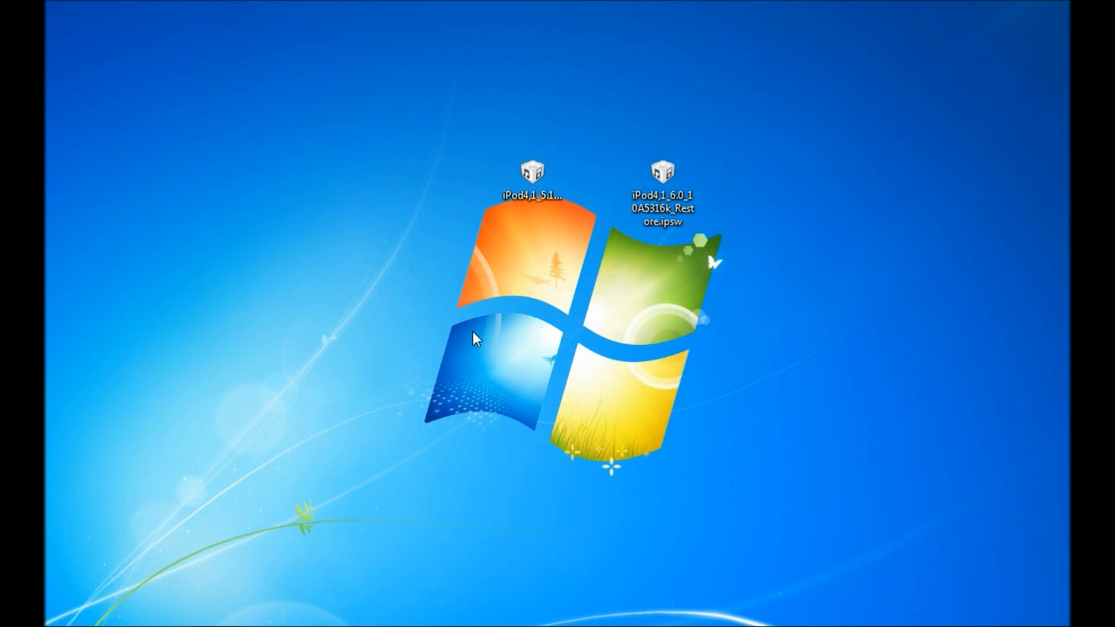
pyautogui.moveTo(479, 295)
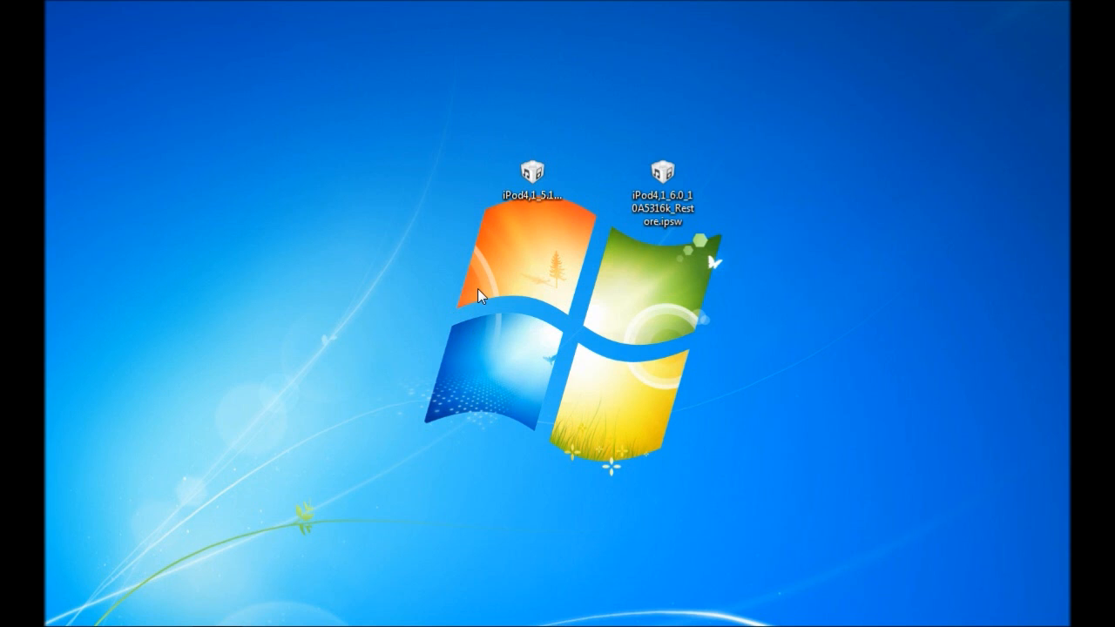
pyautogui.moveTo(727, 315)
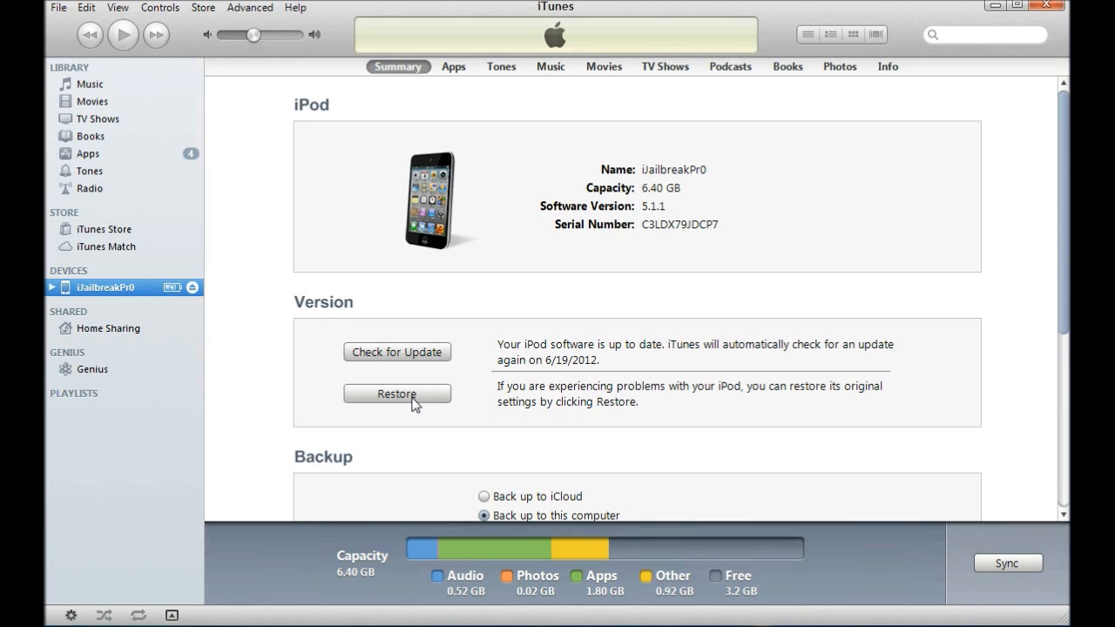
# Step: Restore the iPod from the desktop file iPod4,1_5.1.1_9B206_Restore.ipsw, confirming the erase
pyautogui.click(397, 393)
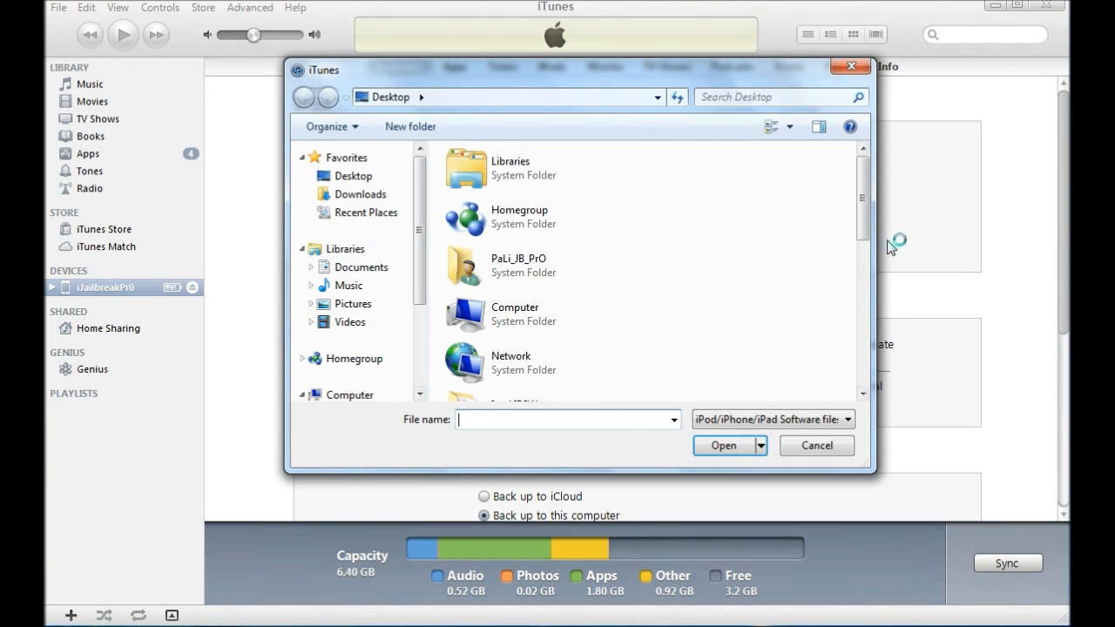
pyautogui.scroll(-3)
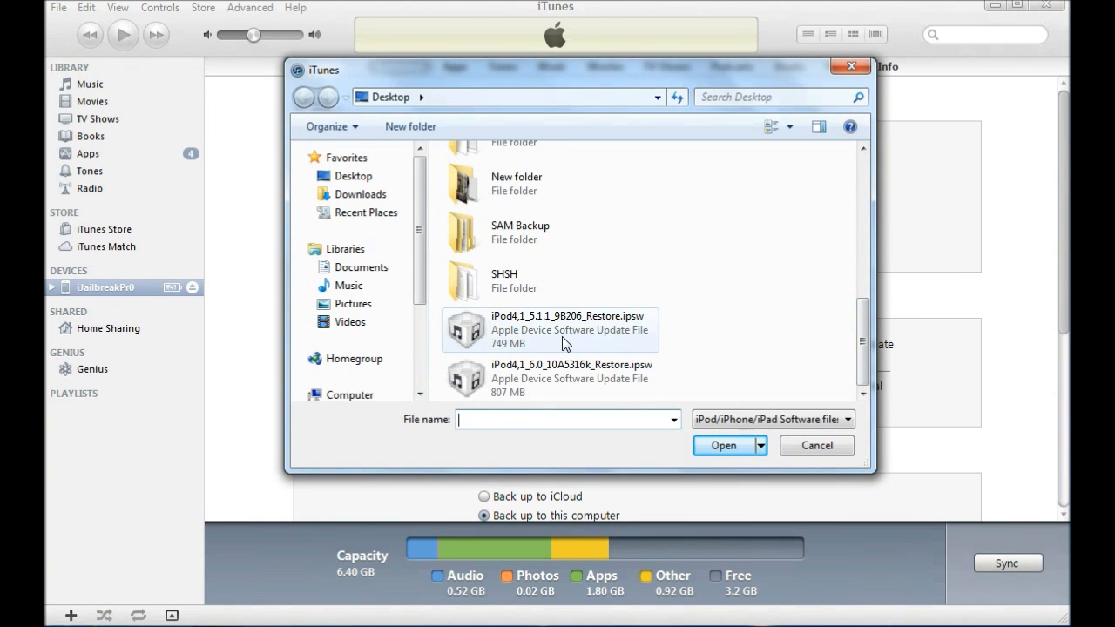
pyautogui.click(557, 329)
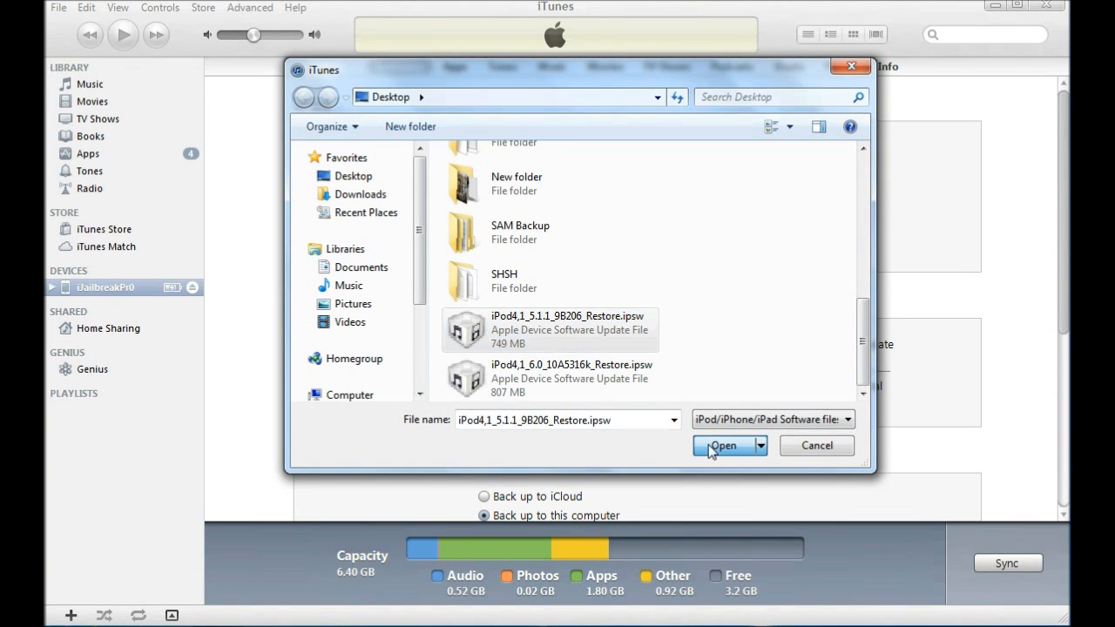
pyautogui.click(723, 446)
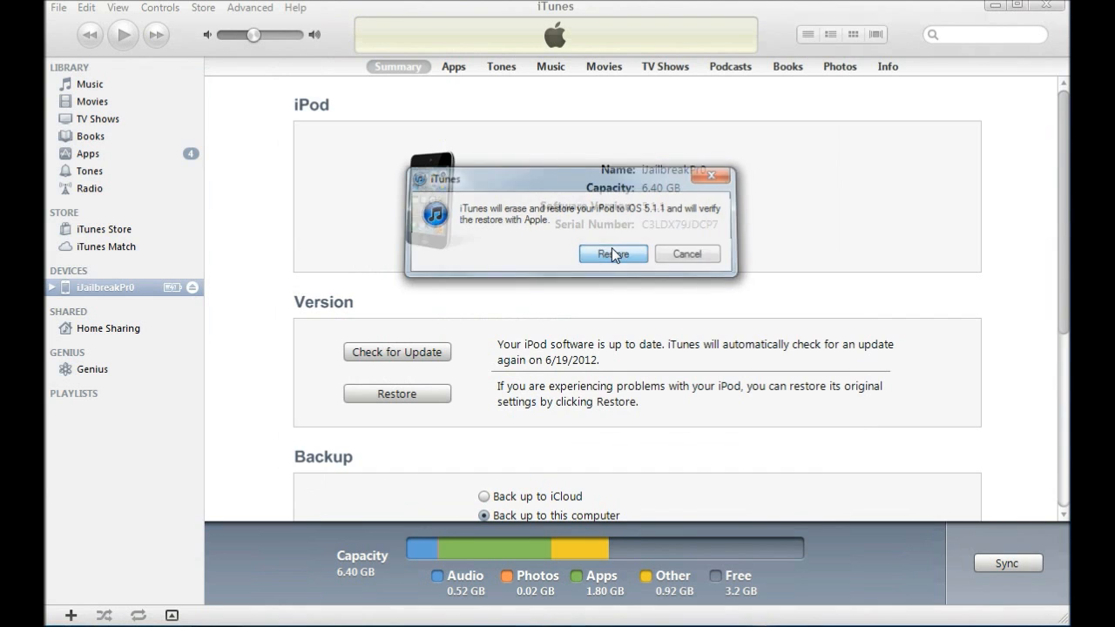
pyautogui.click(614, 253)
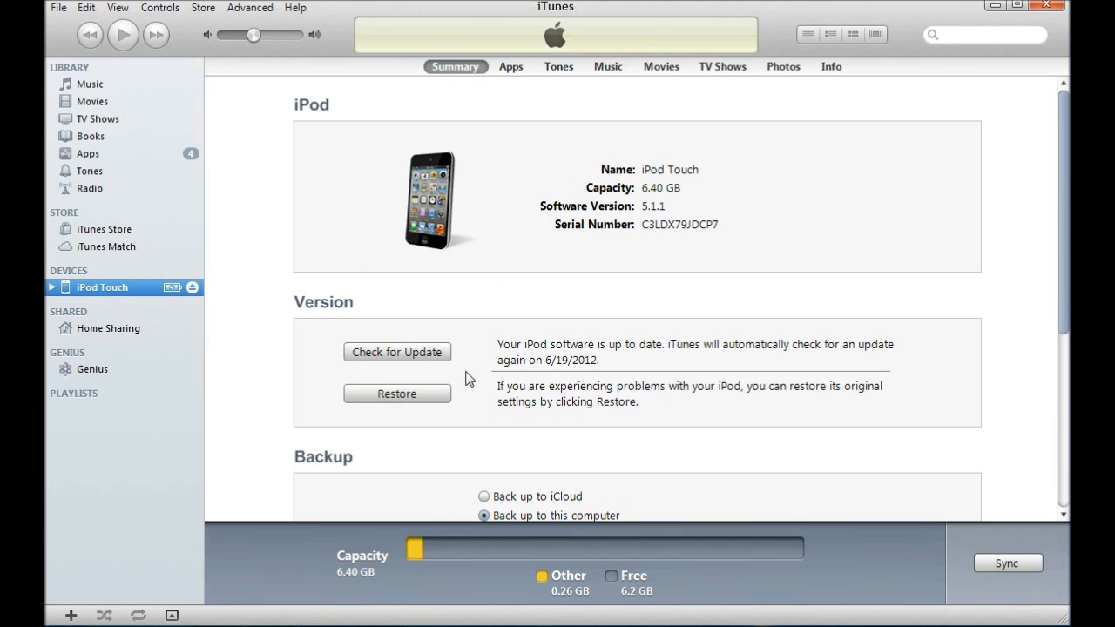
pyautogui.moveTo(732, 364)
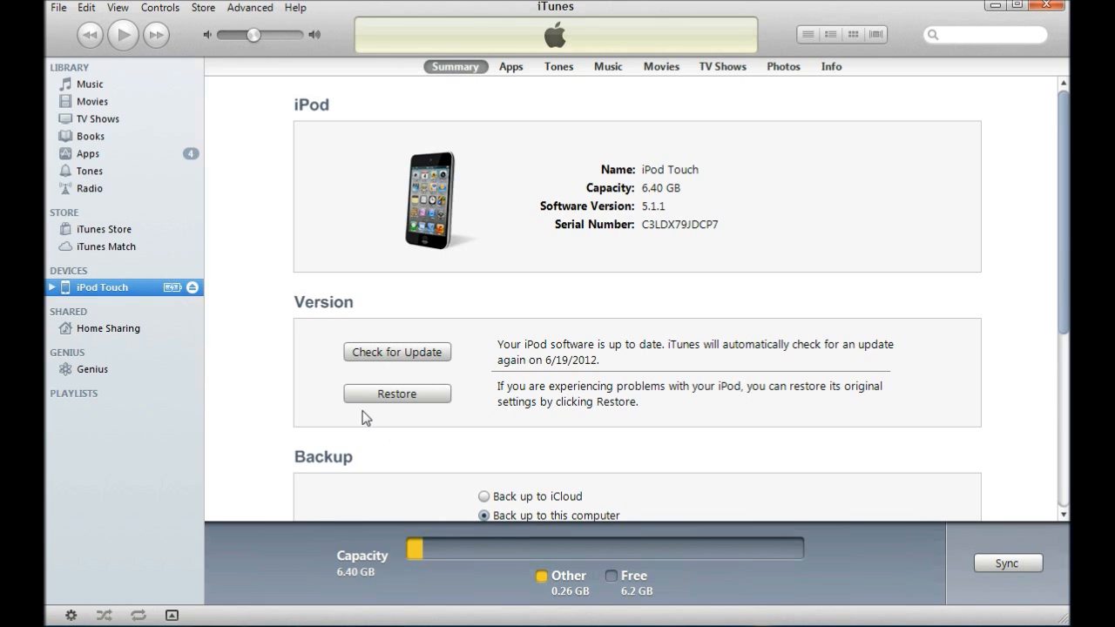
pyautogui.moveTo(396, 352)
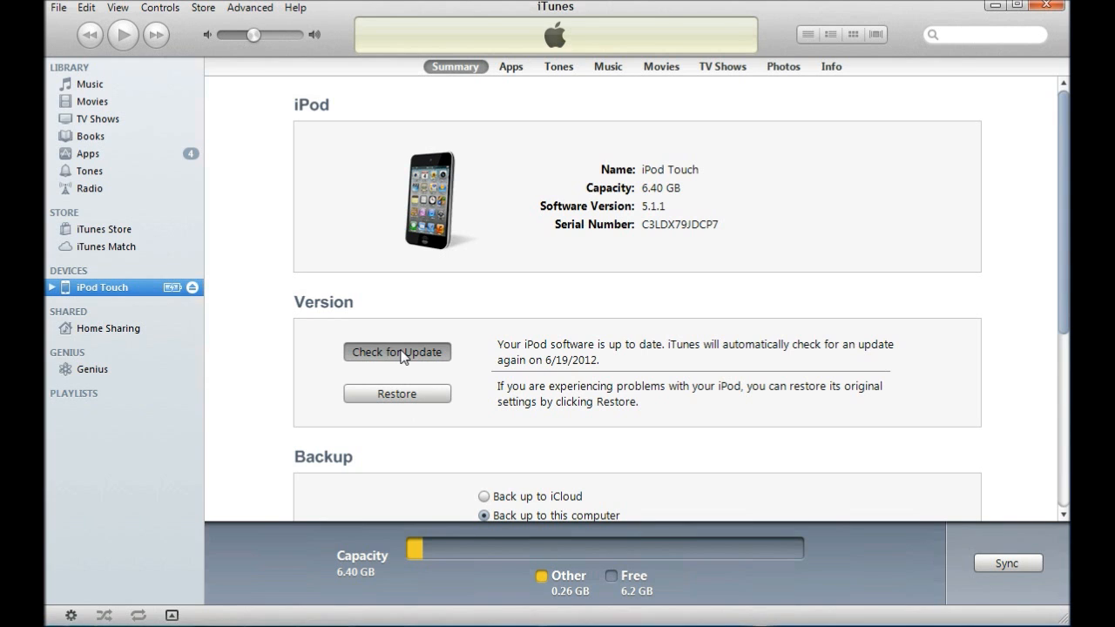
# Step: Update the iPod using iPod4,1_6.0_10A5316k_Restore.ipsw and confirm the update
pyautogui.click(397, 352)
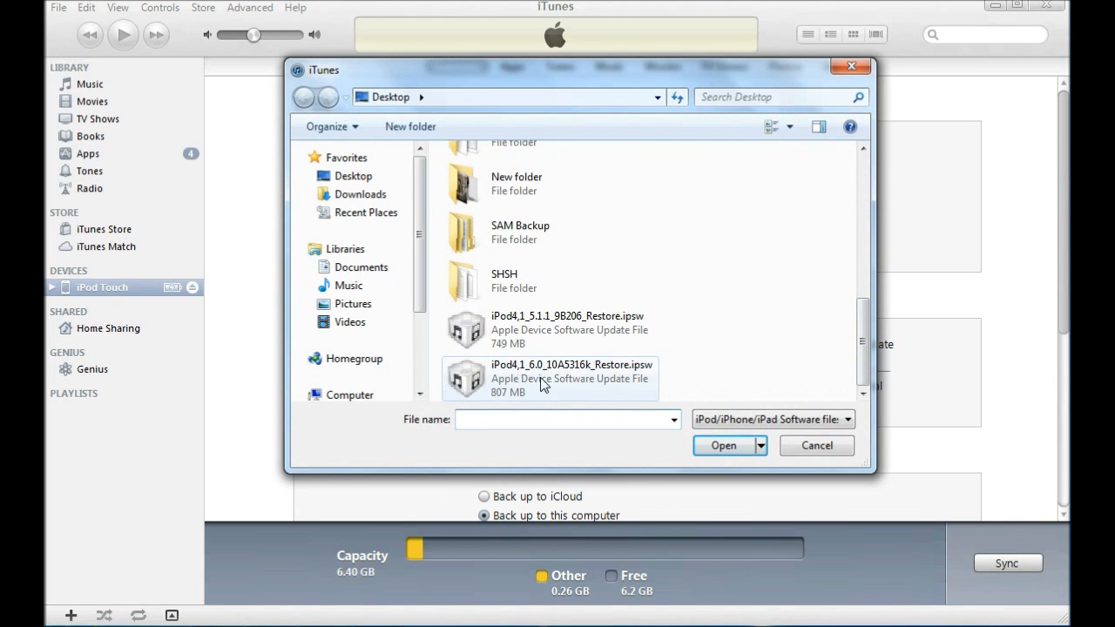
pyautogui.click(723, 445)
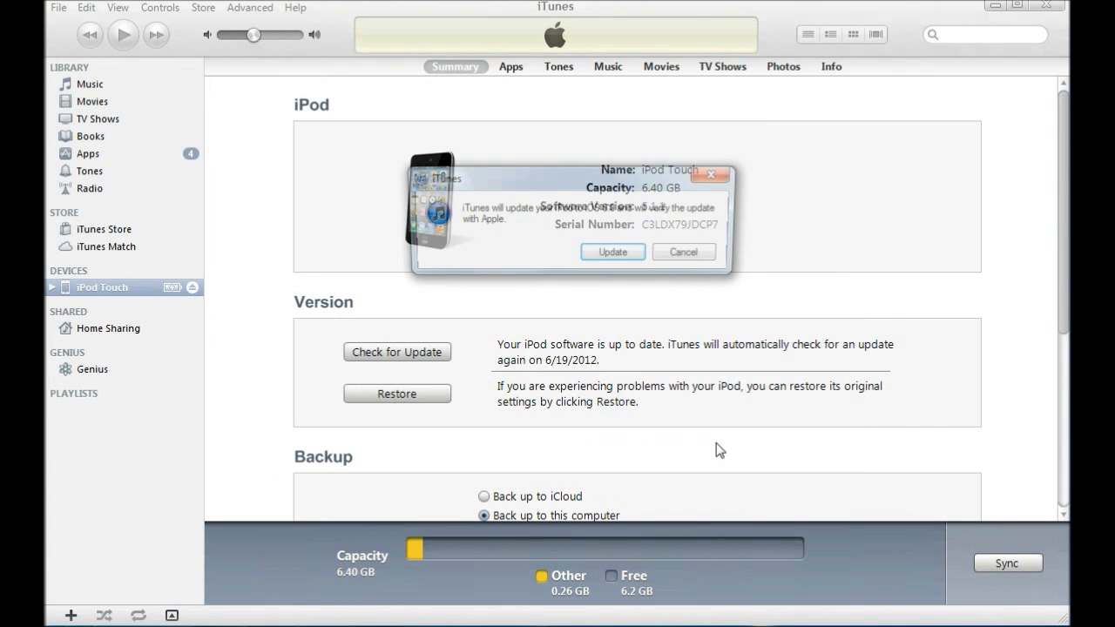
pyautogui.click(612, 252)
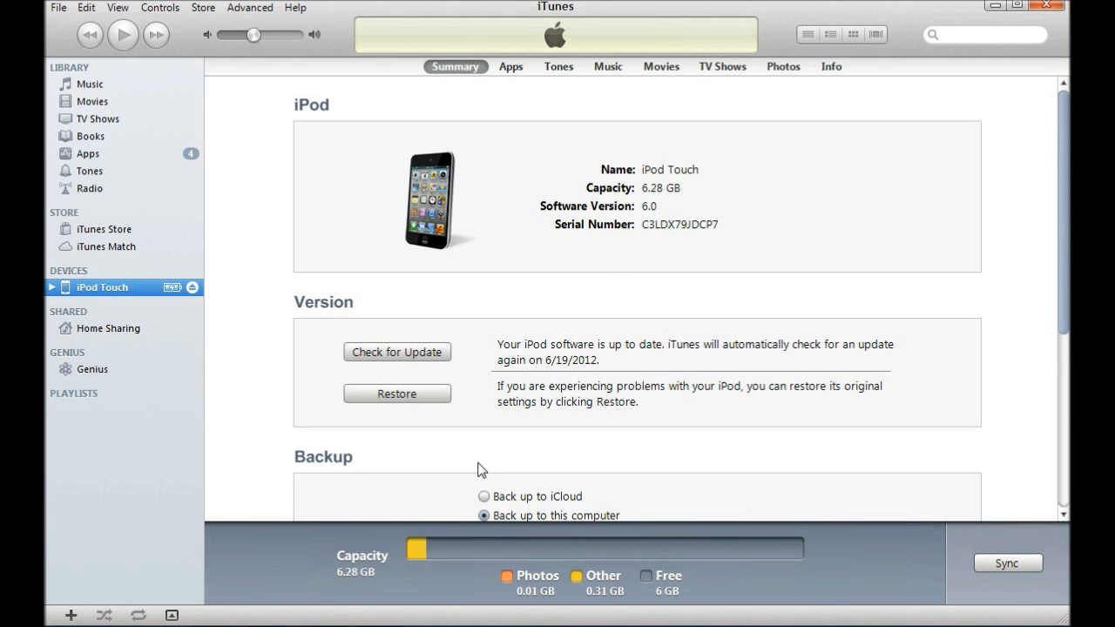
pyautogui.moveTo(531, 424)
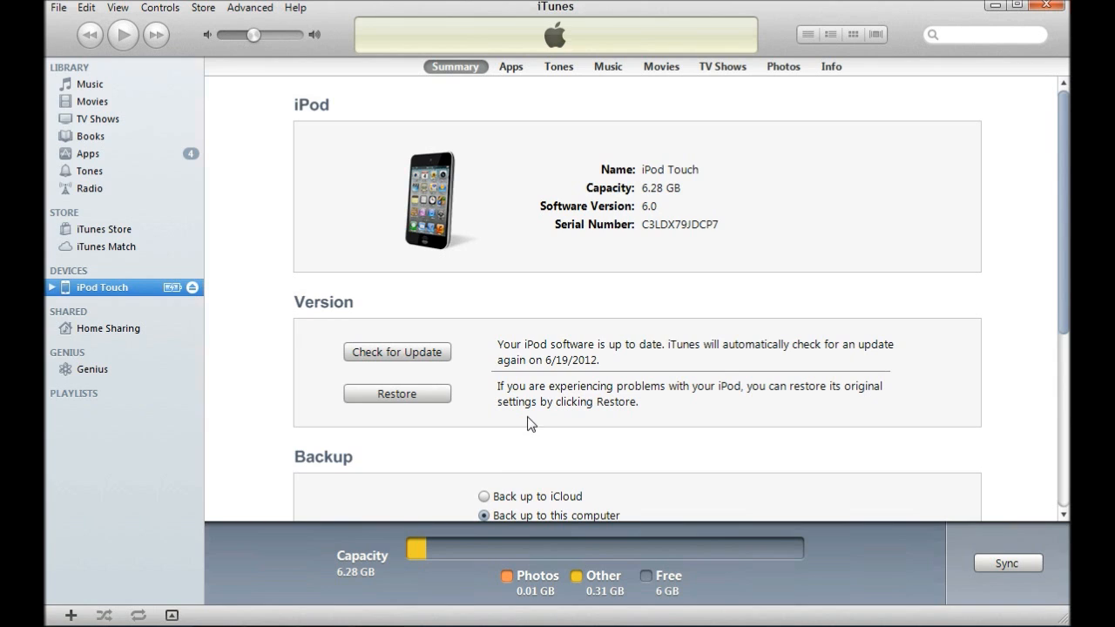
pyautogui.moveTo(673, 217)
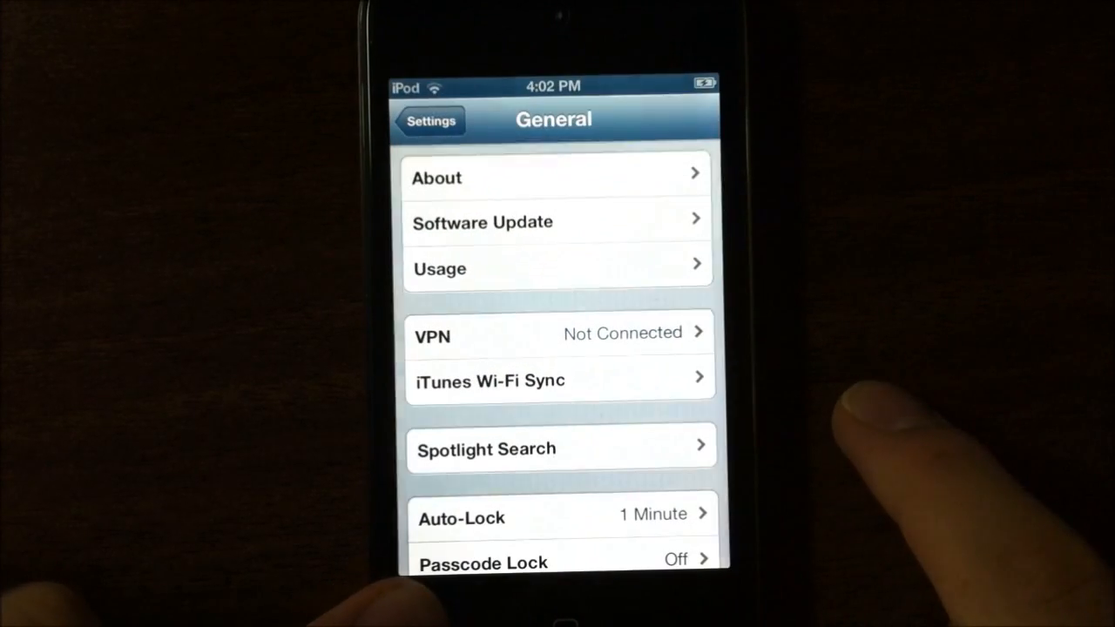
# Step: Go back from General to the top-level Settings list on the iPod
pyautogui.click(437, 177)
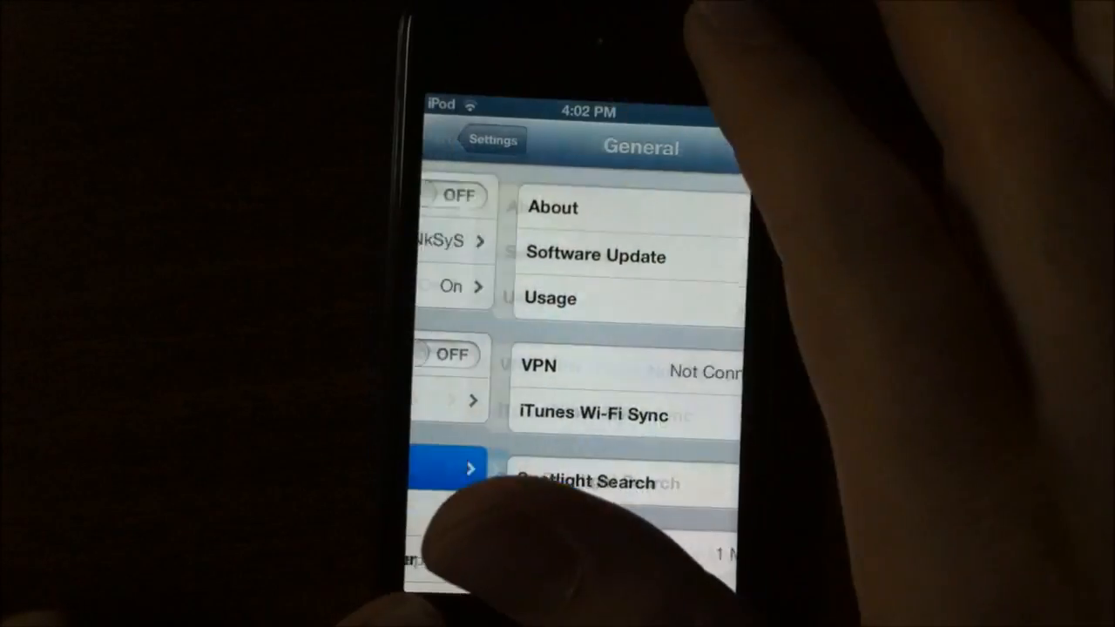
pyautogui.click(479, 141)
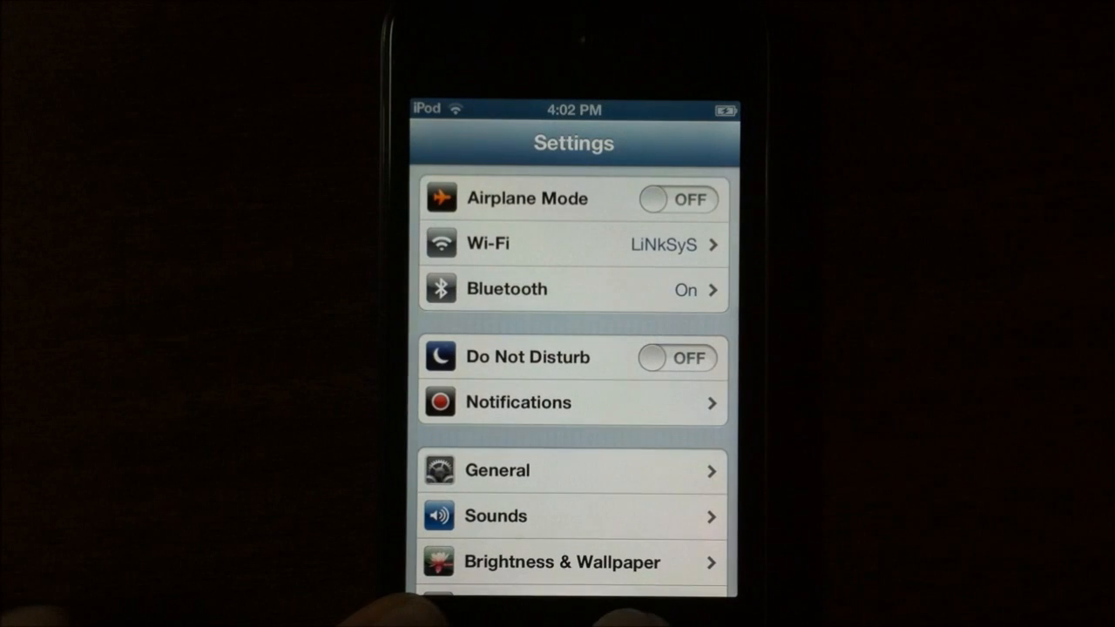